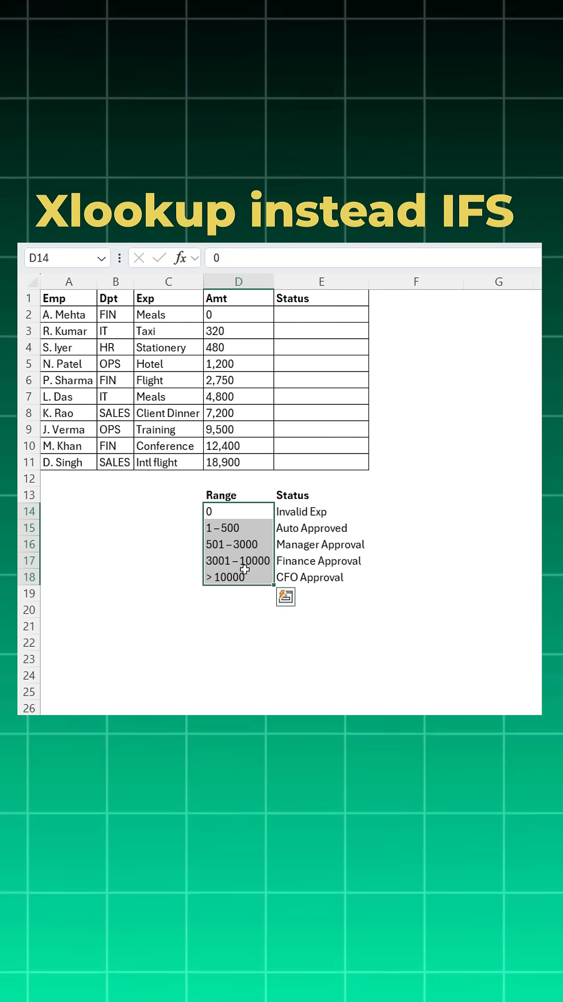
Step: Replace the range labels with lower bounds 0, 1, 501, 3001, 10001 in a bordered Amt table
click(238, 511)
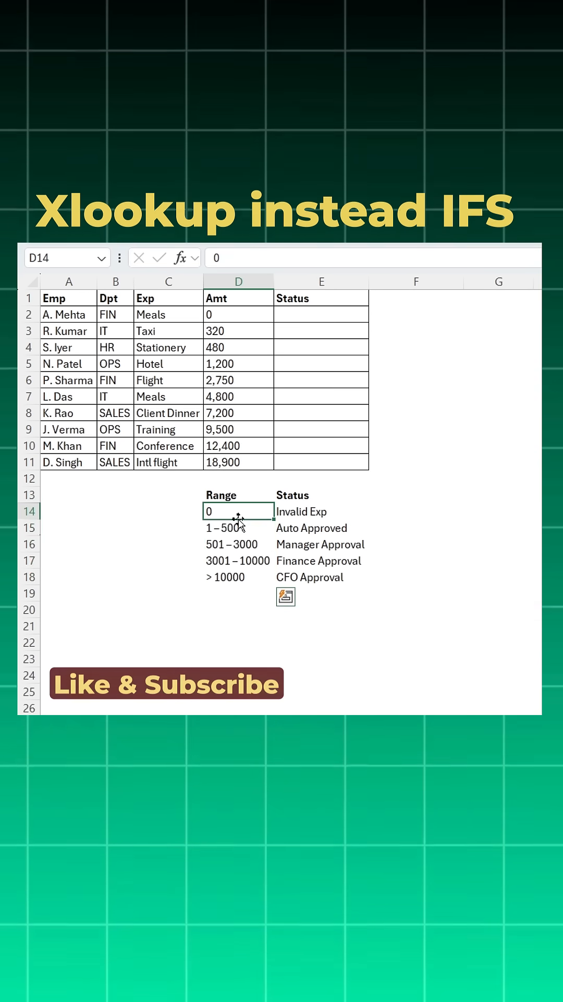
click(238, 560)
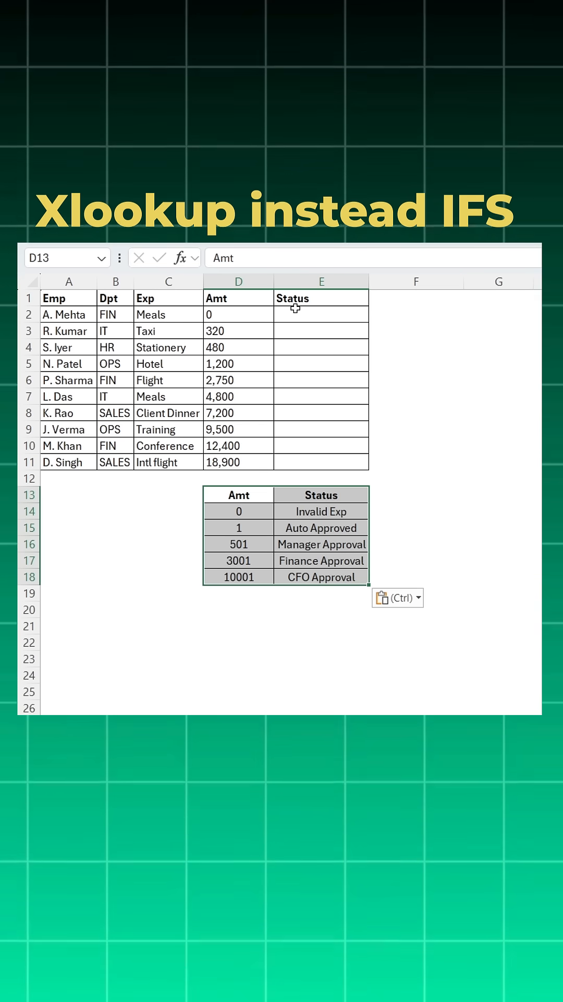
Step: Enter =XLOOKUP with lookup D2:D11, lookup array D14:D18, return E14:E18, skipping if_not_found
text(=xlo)
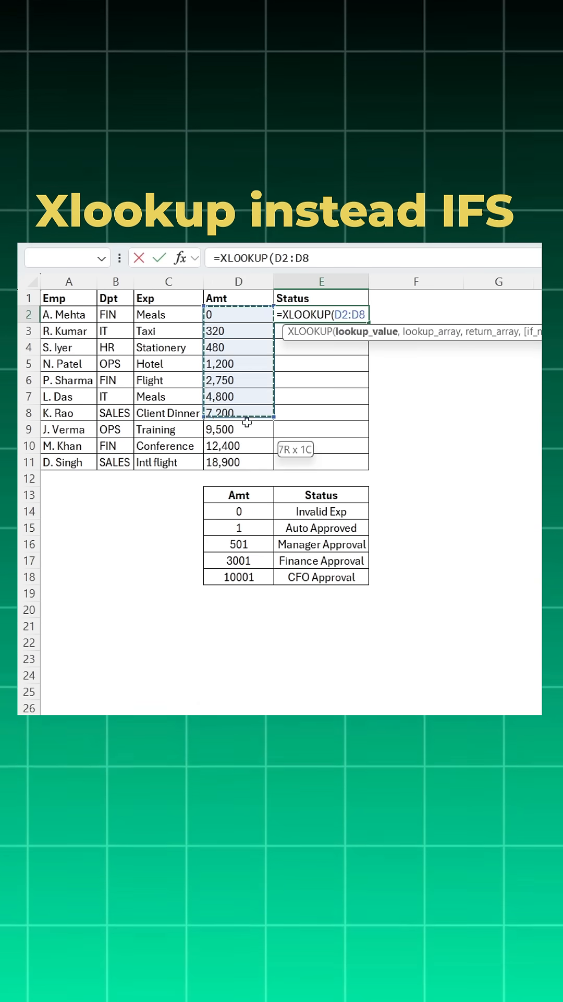
drag(238, 412, 238, 462)
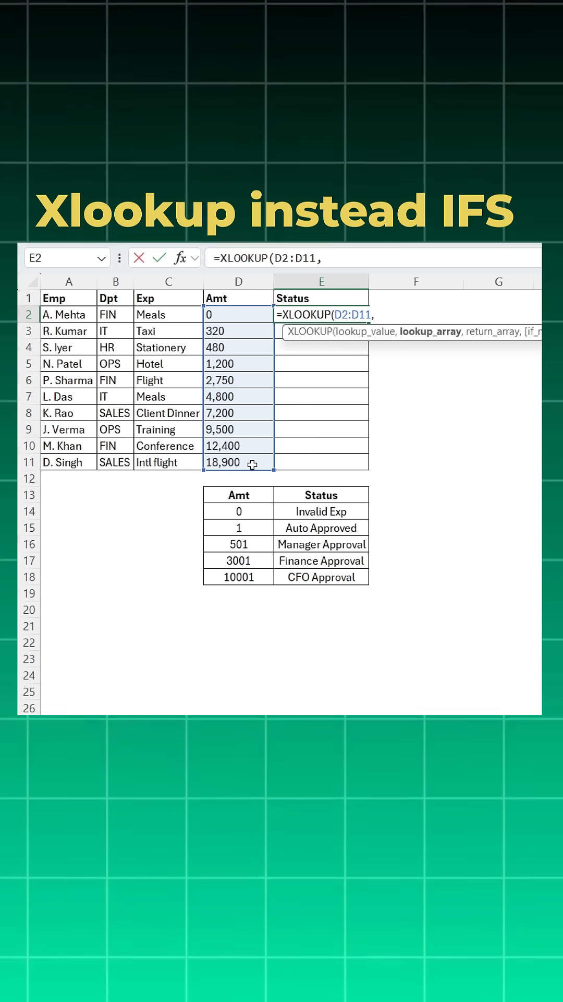
drag(238, 510, 238, 576)
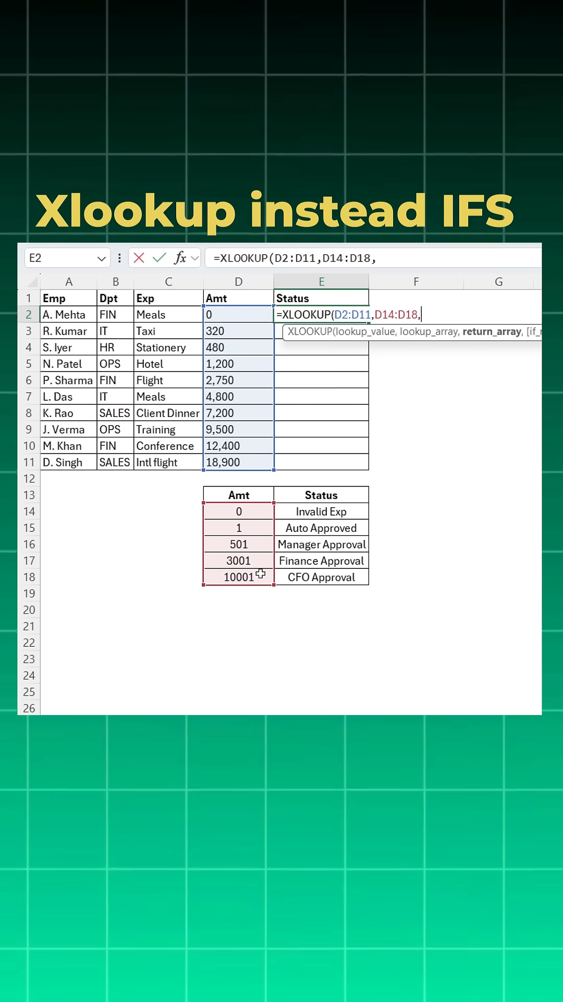
drag(322, 510, 322, 577)
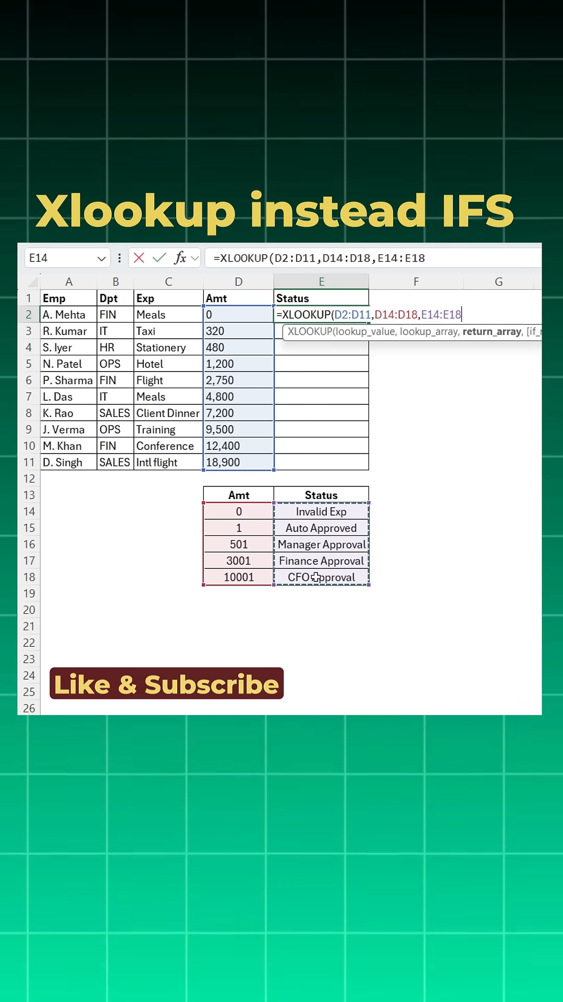
text(,)
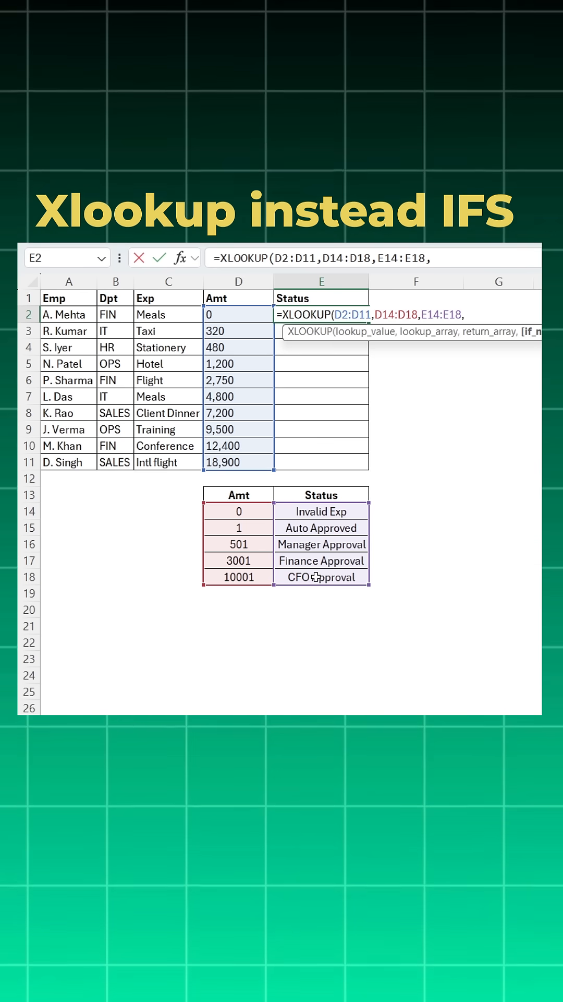
text(,)
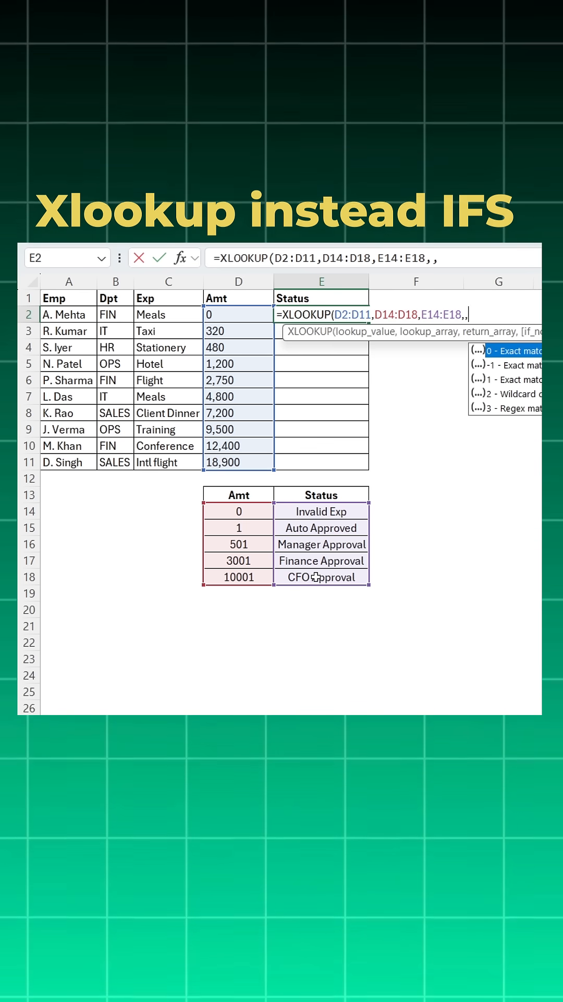
scroll(right, 3)
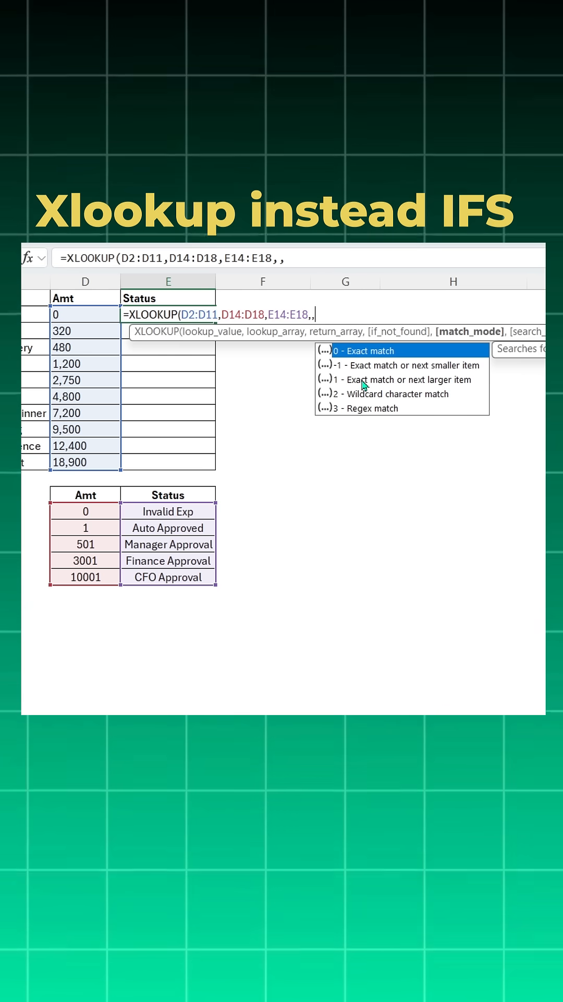
Step: Enter -1 as the XLOOKUP match_mode argument
text(-1)
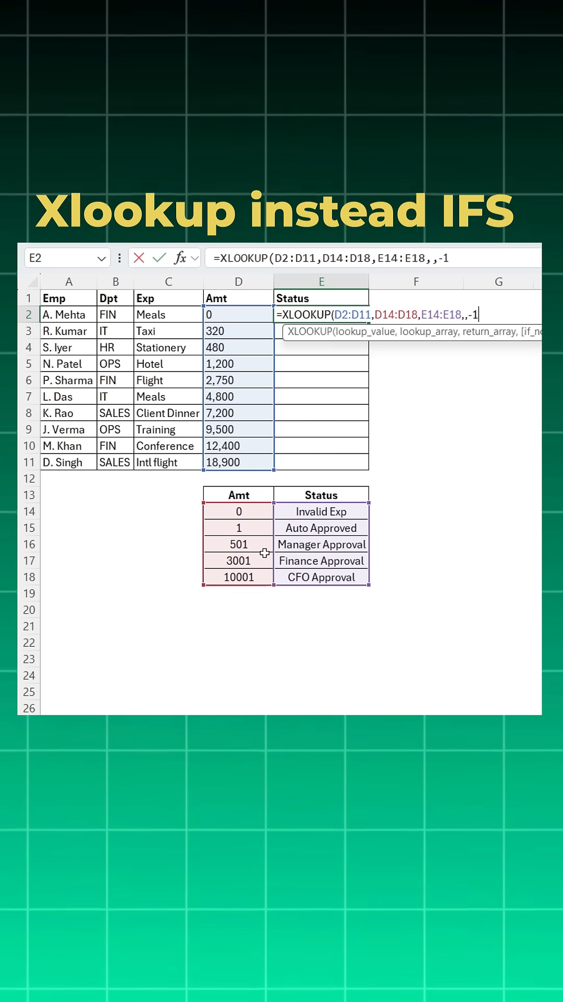
mouse_move(279, 536)
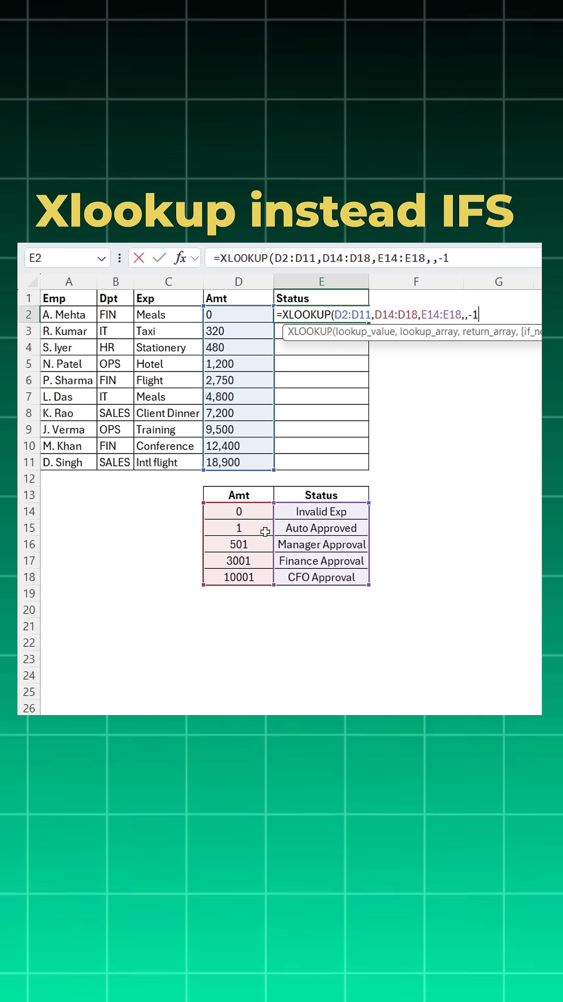
mouse_move(275, 528)
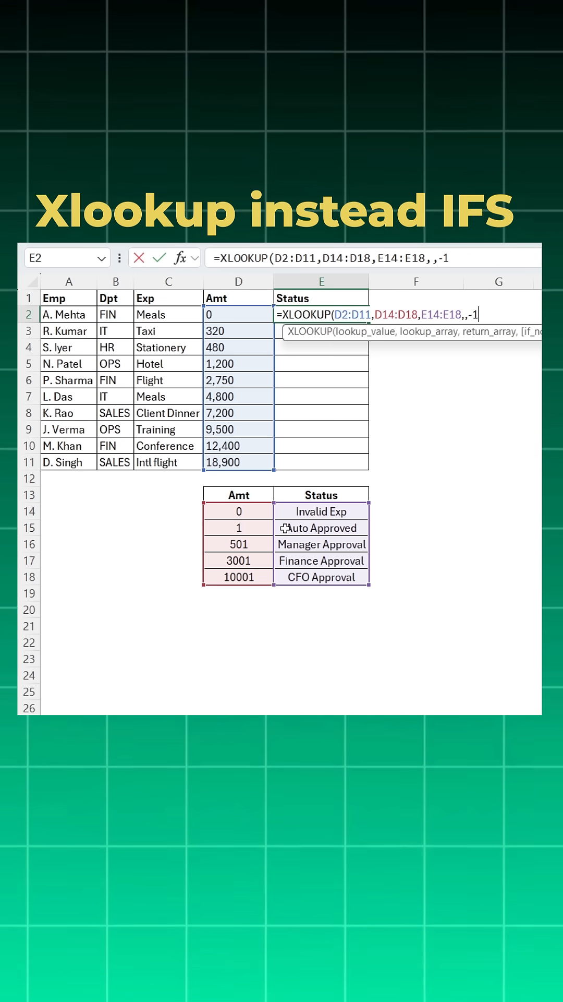
Step: Close and enter the XLOOKUP so E2:E11 shows statuses, then check a result
text())
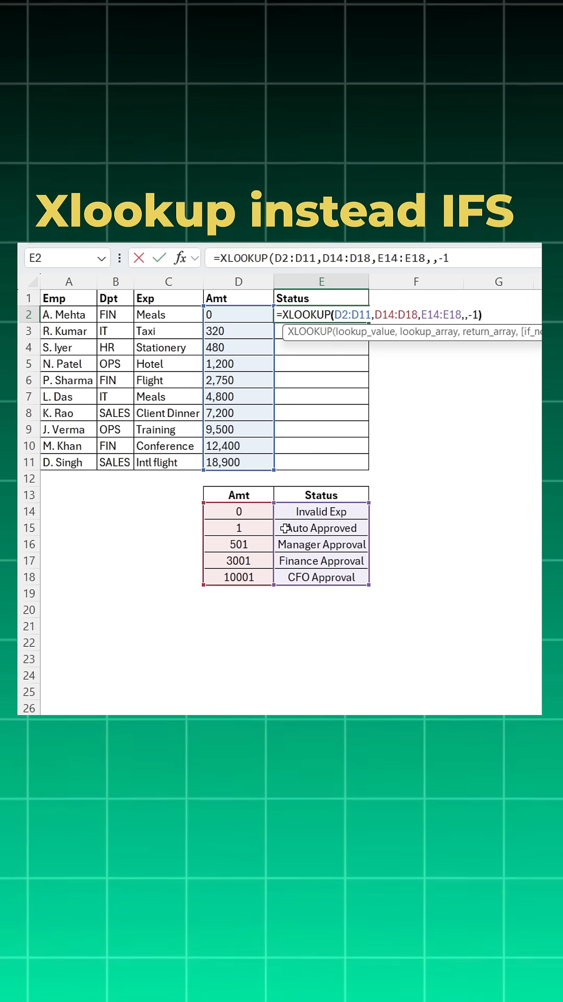
key(enter)
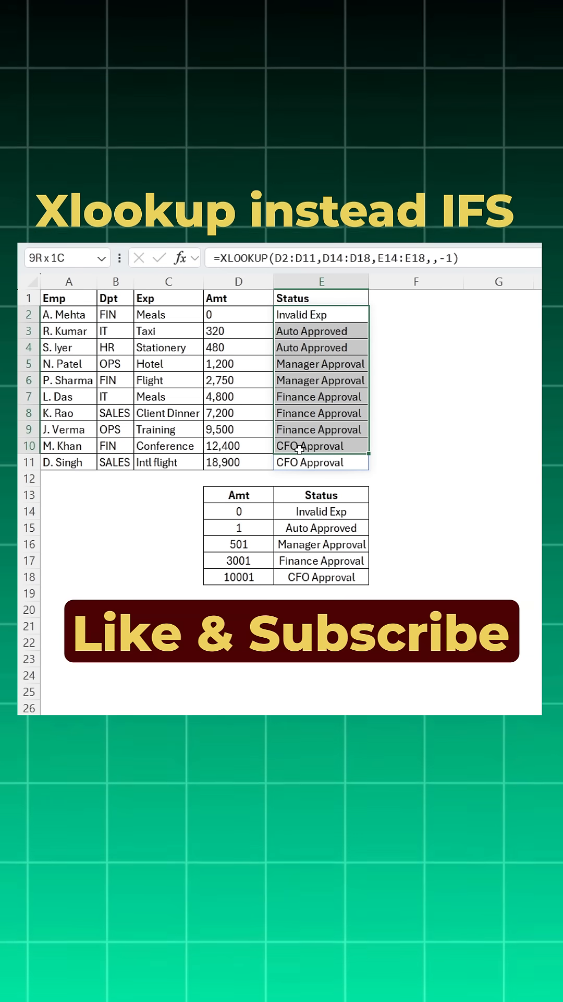
click(322, 445)
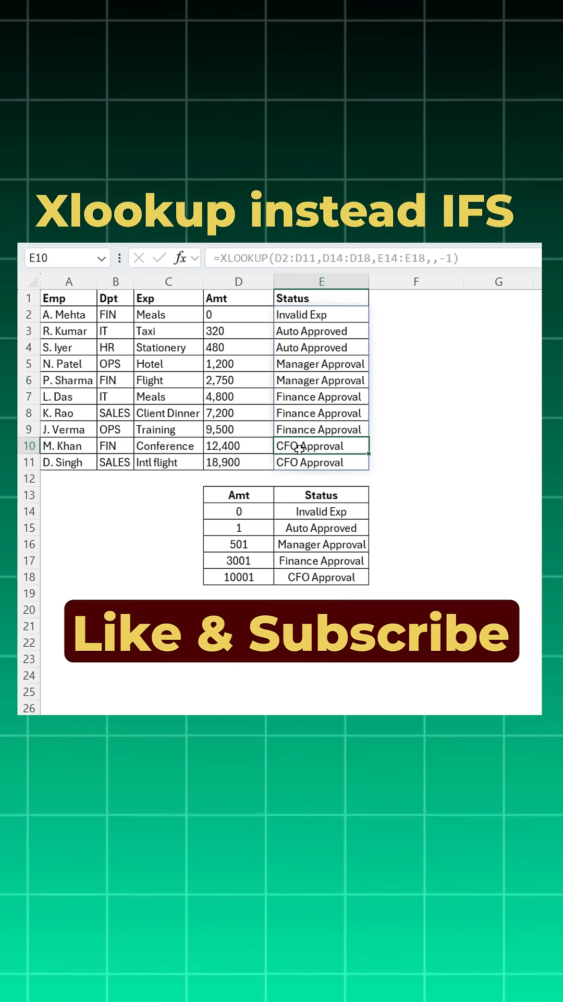